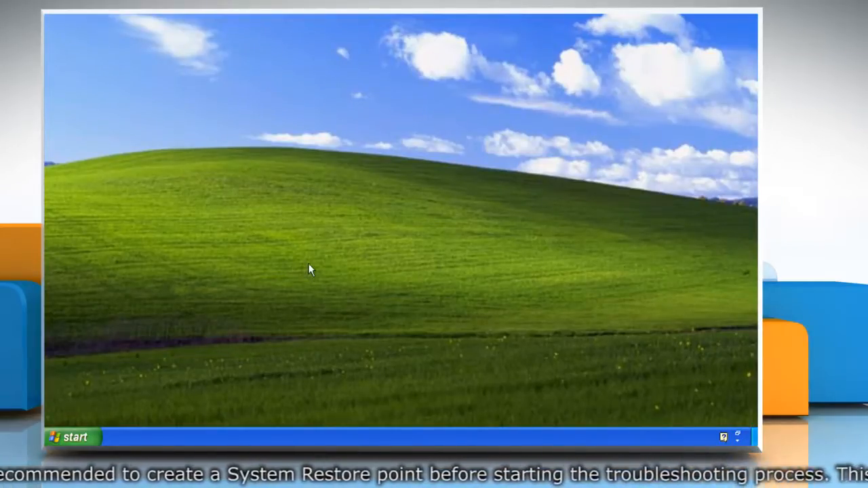
pyautogui.moveTo(283, 288)
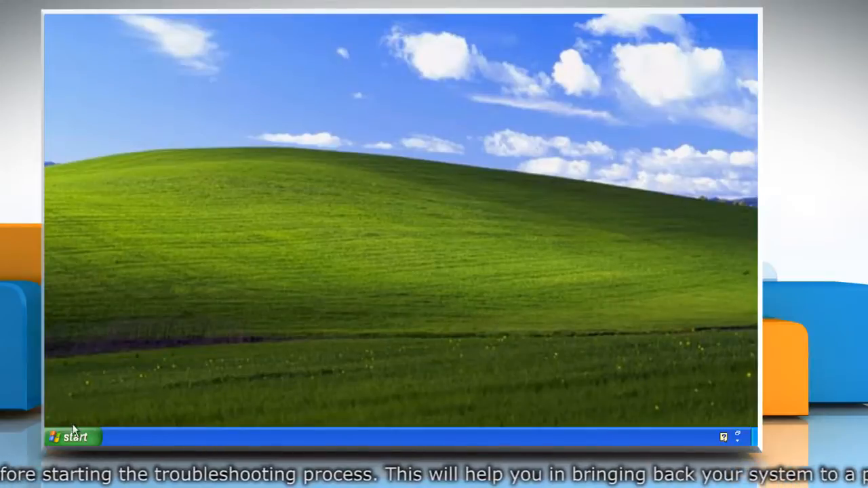
# Launch System Restore from Accessories > System Tools in the Start menu.
pyautogui.click(68, 437)
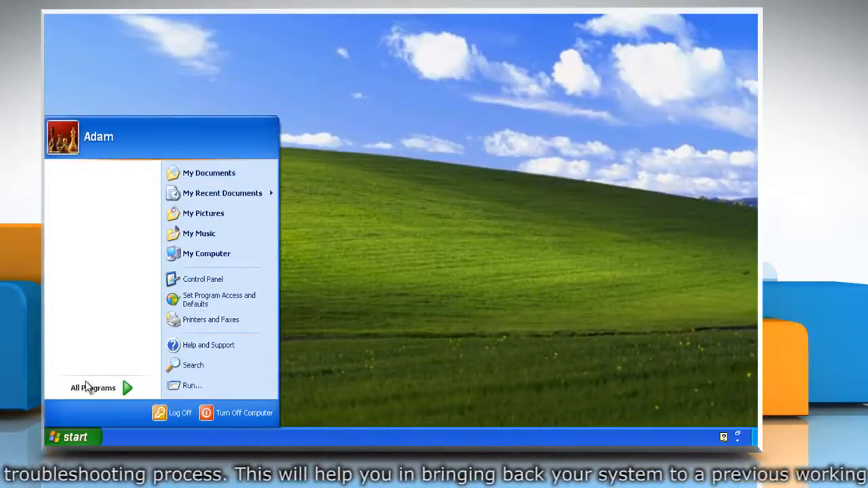
pyautogui.click(93, 387)
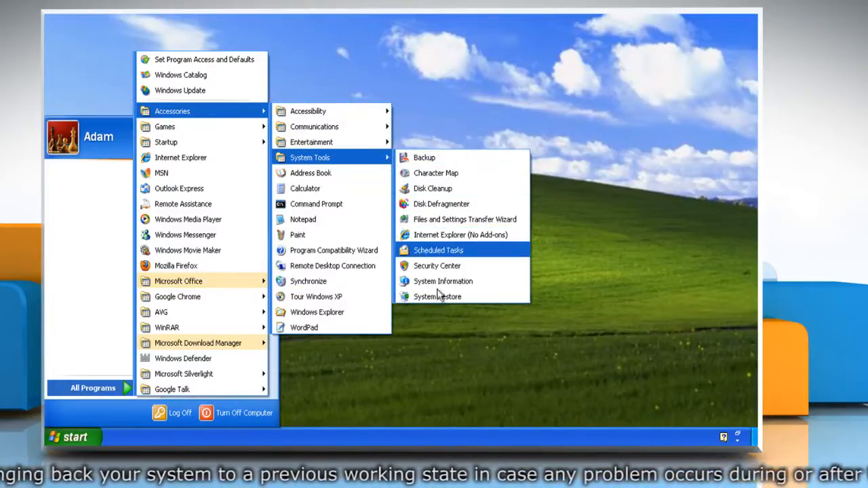
pyautogui.click(437, 297)
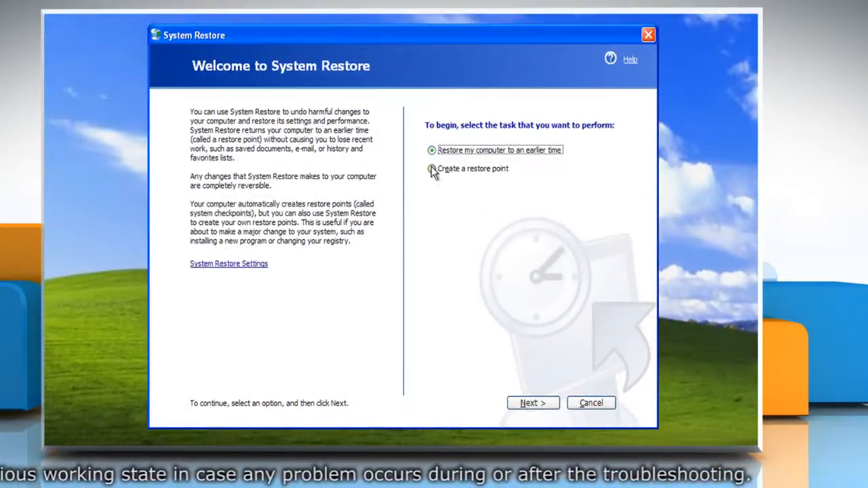
# Create a restore point described as 'system restore point' and close the wizard.
pyautogui.click(431, 169)
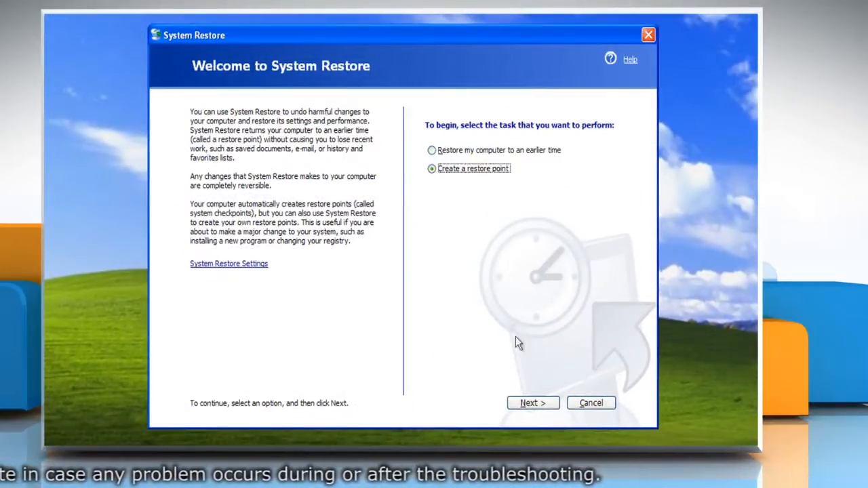
pyautogui.click(533, 402)
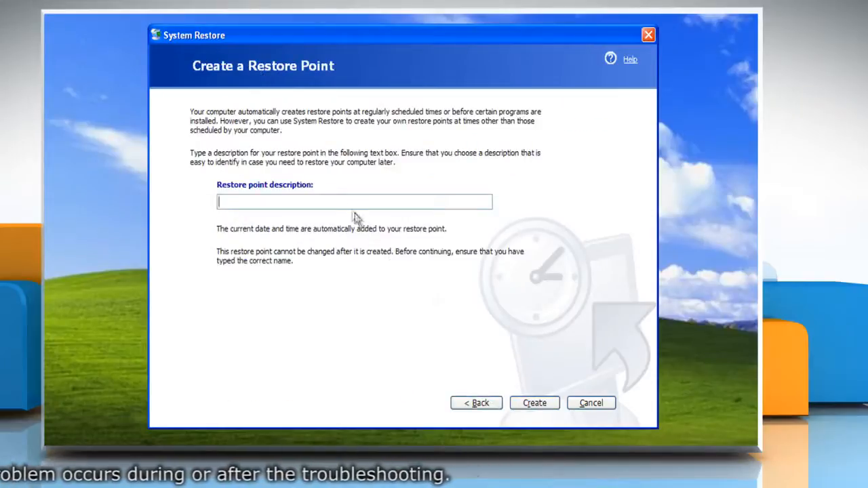
pyautogui.write('system restore point')
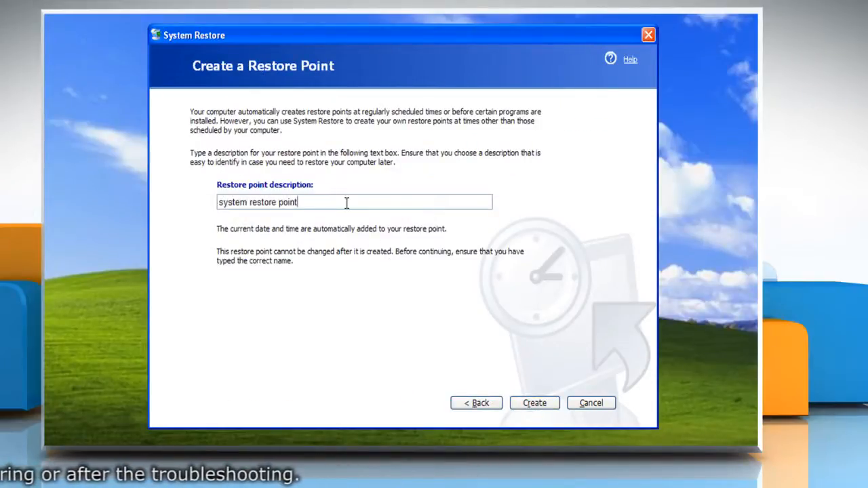
pyautogui.click(534, 403)
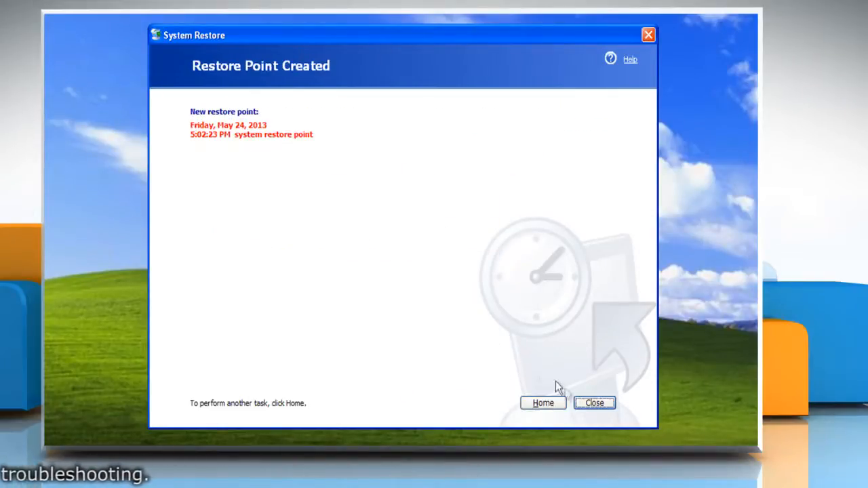
pyautogui.click(593, 402)
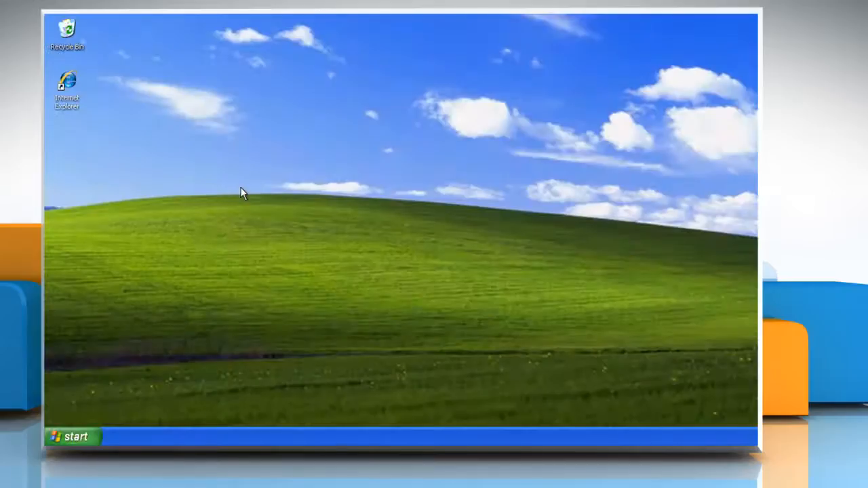
pyautogui.moveTo(188, 294)
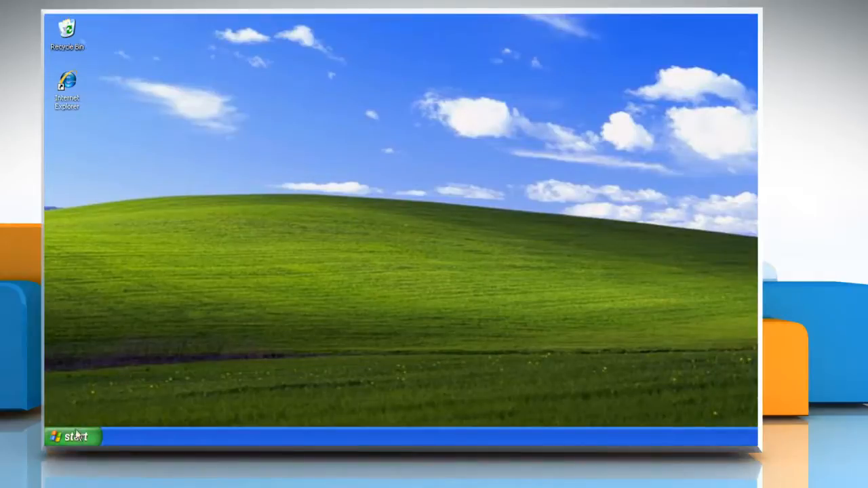
# Launch Notepad by entering 'notepad' in the Start menu's Run box.
pyautogui.click(71, 435)
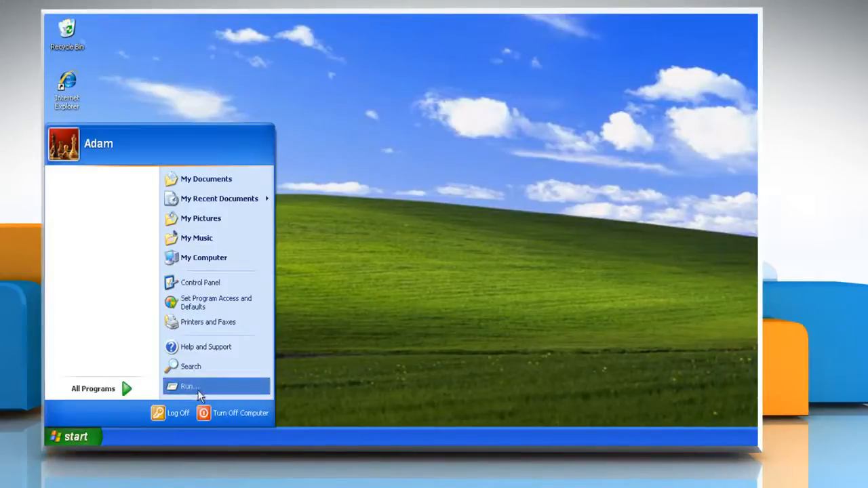
pyautogui.click(190, 386)
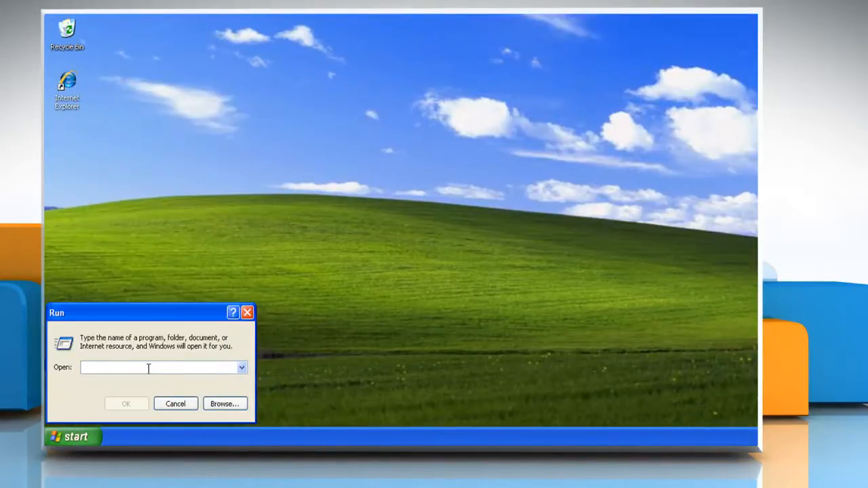
pyautogui.write('notepad')
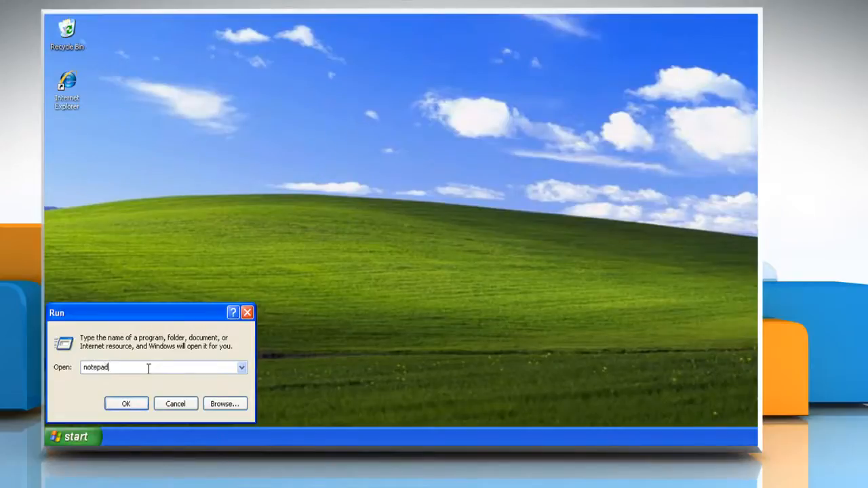
pyautogui.click(126, 403)
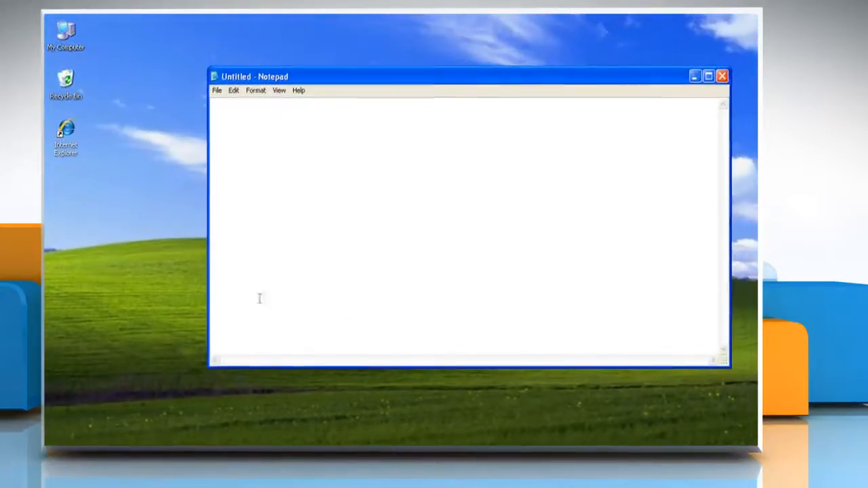
# Type silent regsvr32 lines for Softpub.dll, Wintrust.dll, Initpki.dll and Mssip32.dll.
pyautogui.write('regsvr32')
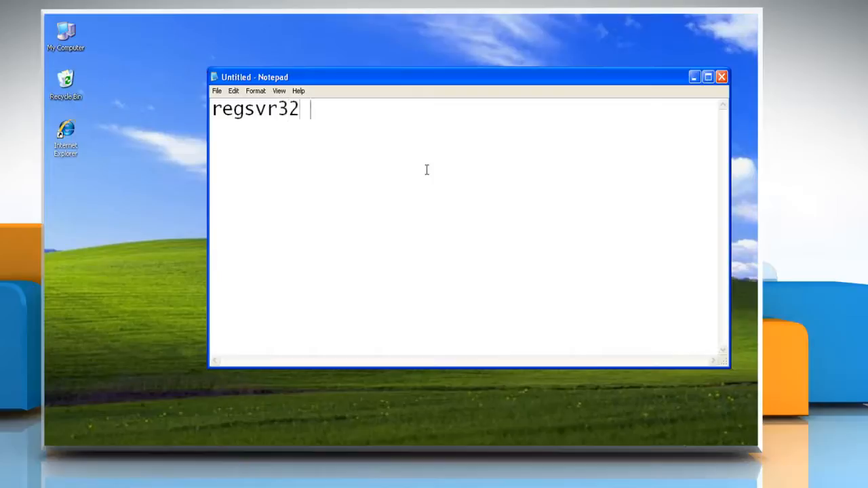
pyautogui.write('Softpub.dll /s')
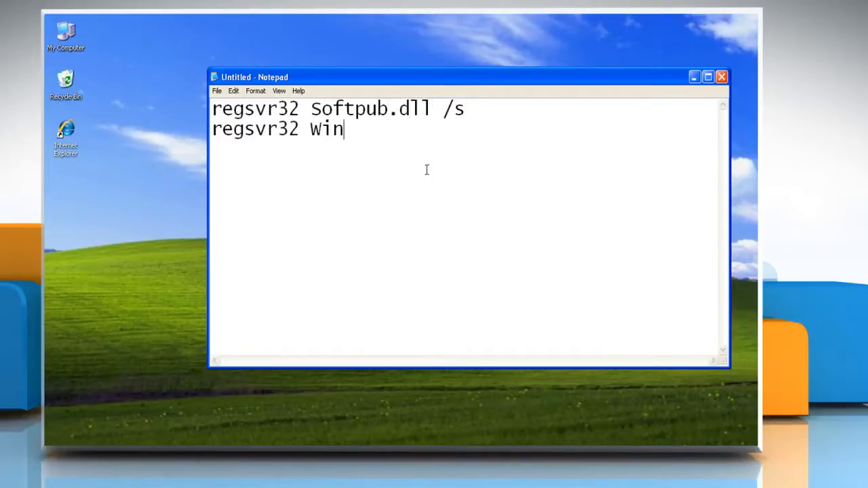
pyautogui.write('trust.dll /s')
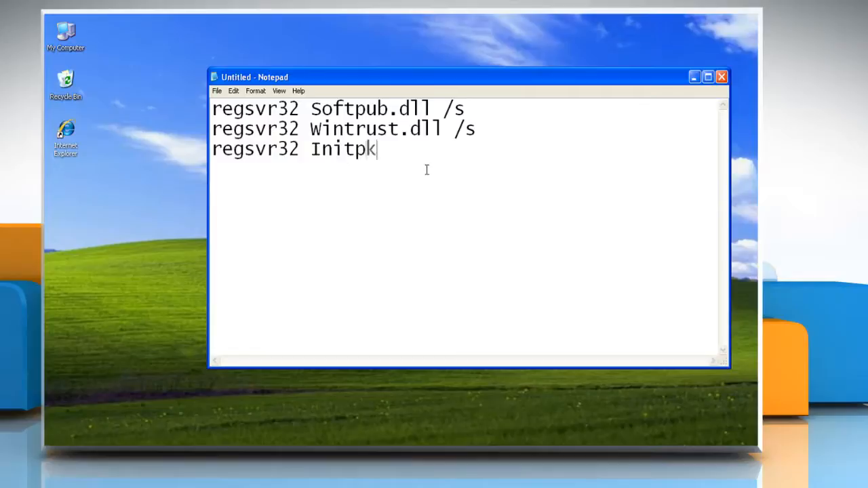
pyautogui.write('i.dll /s')
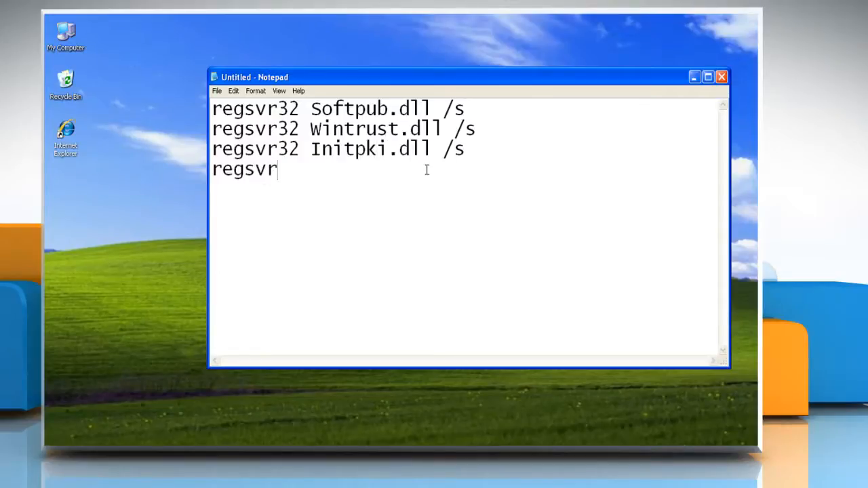
pyautogui.write('32 Mssip32.dll /s')
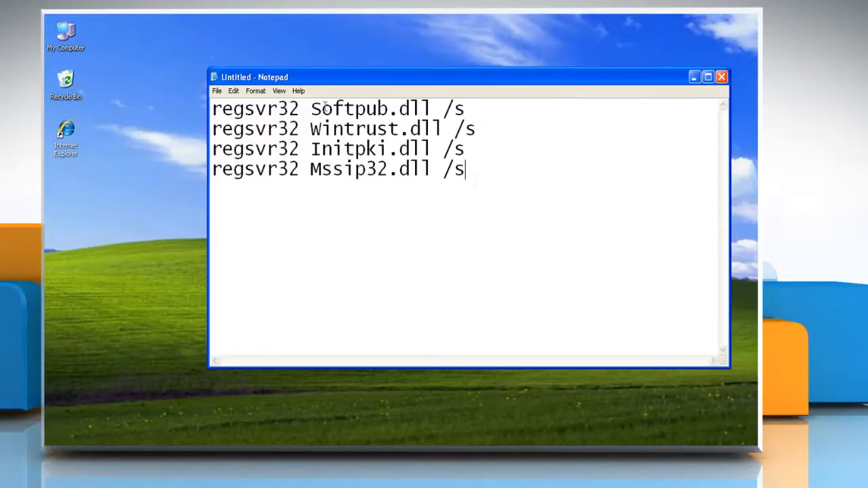
pyautogui.click(217, 90)
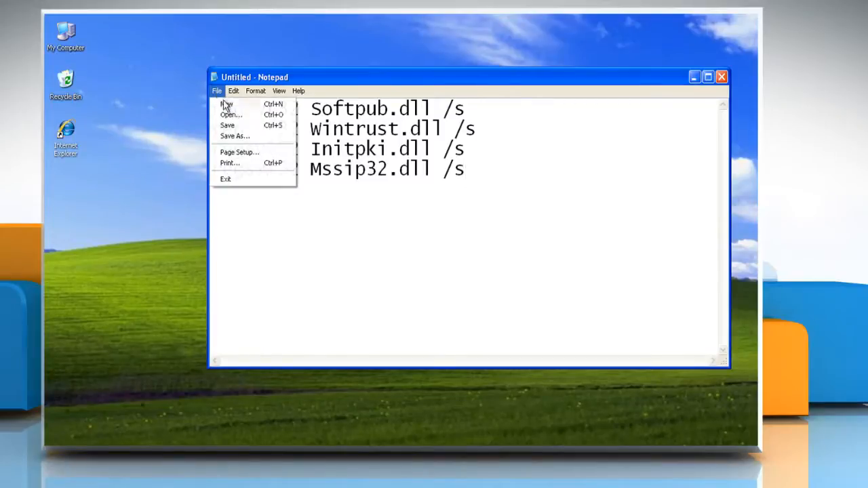
# Save as Register.bat on the Desktop with All Files type, close Notepad, and run it.
pyautogui.click(236, 135)
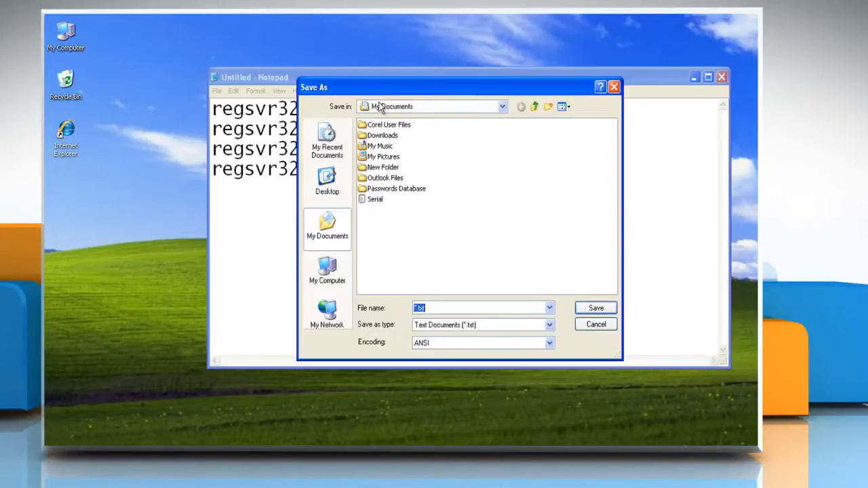
pyautogui.click(327, 184)
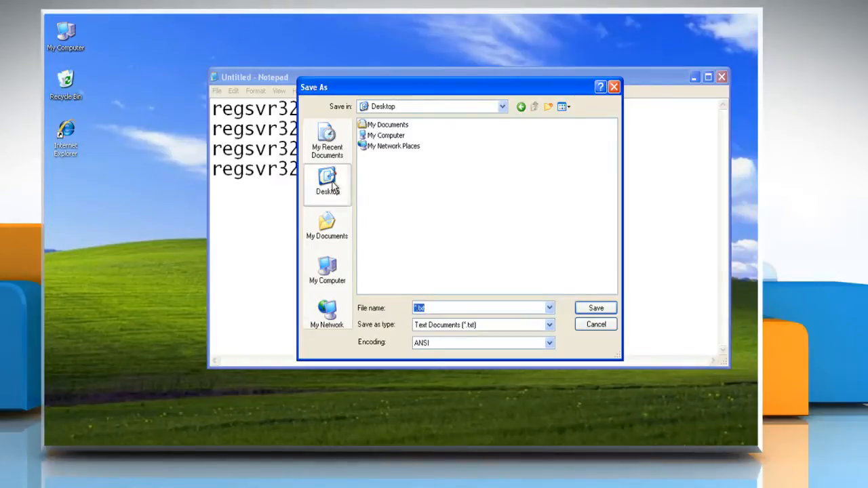
pyautogui.moveTo(378, 239)
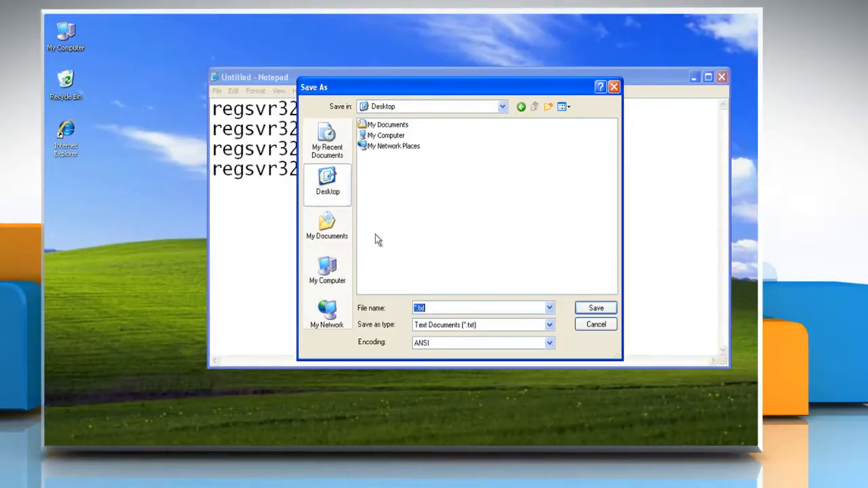
pyautogui.click(548, 324)
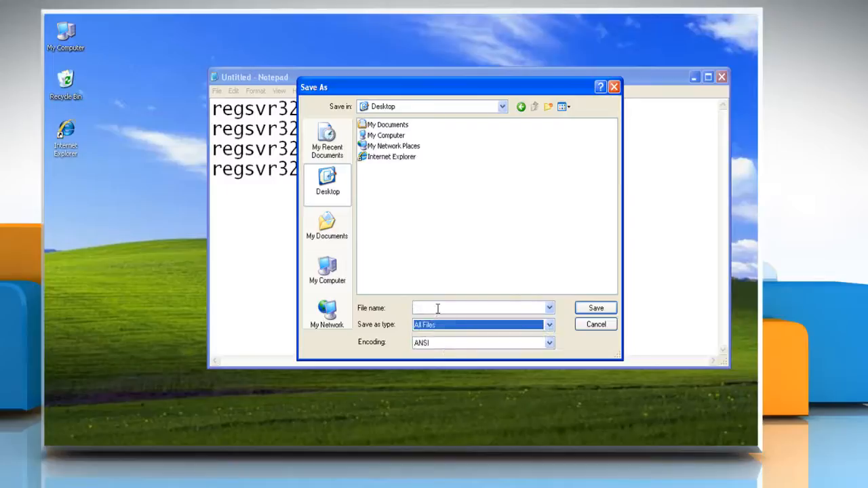
pyautogui.write('Register.bat')
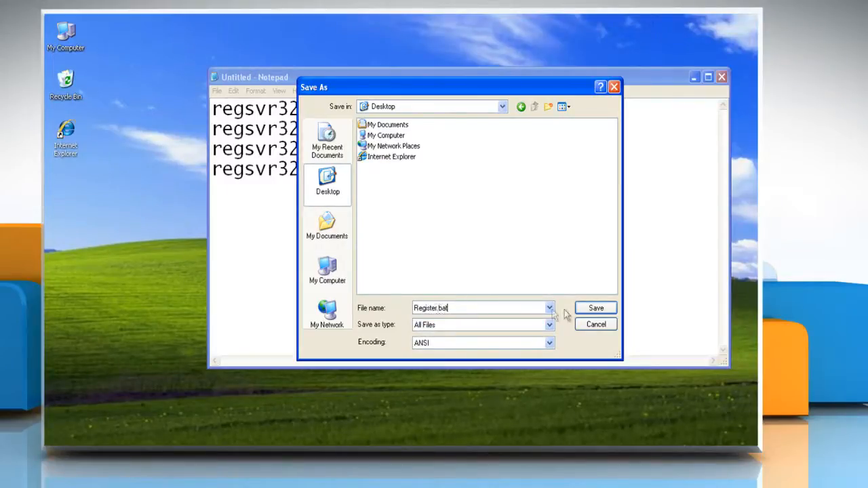
pyautogui.click(595, 307)
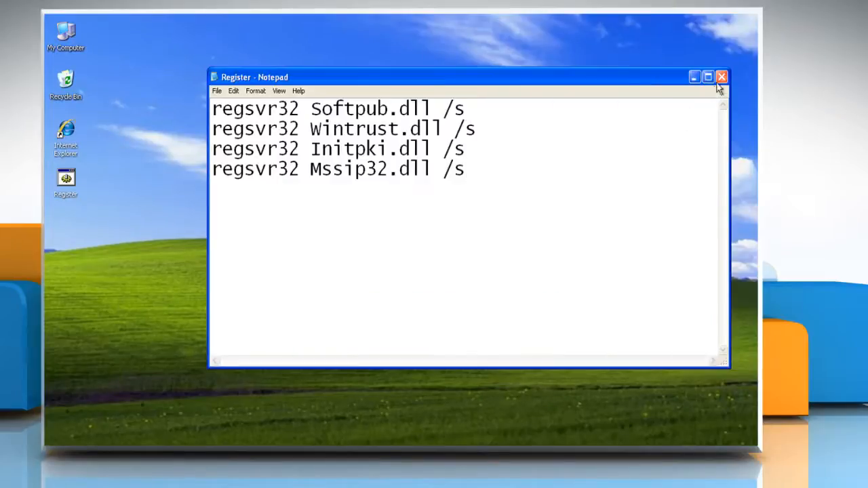
pyautogui.click(721, 76)
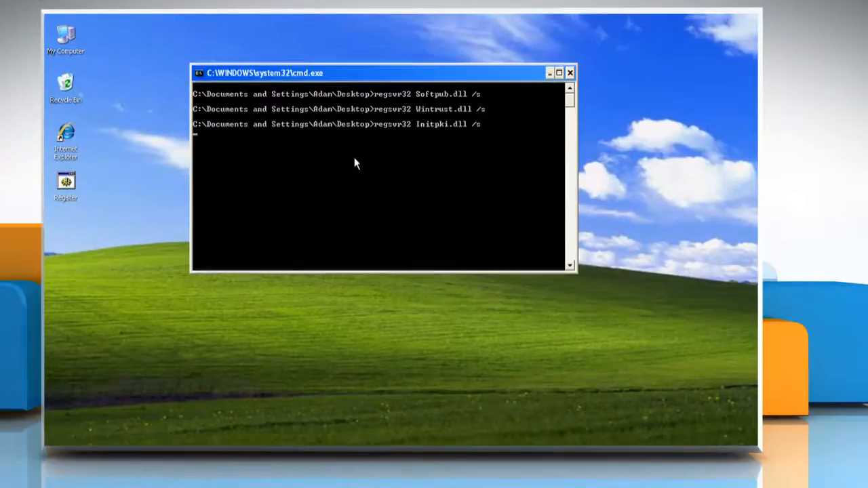
pyautogui.moveTo(373, 72); pyautogui.dragTo(397, 111)
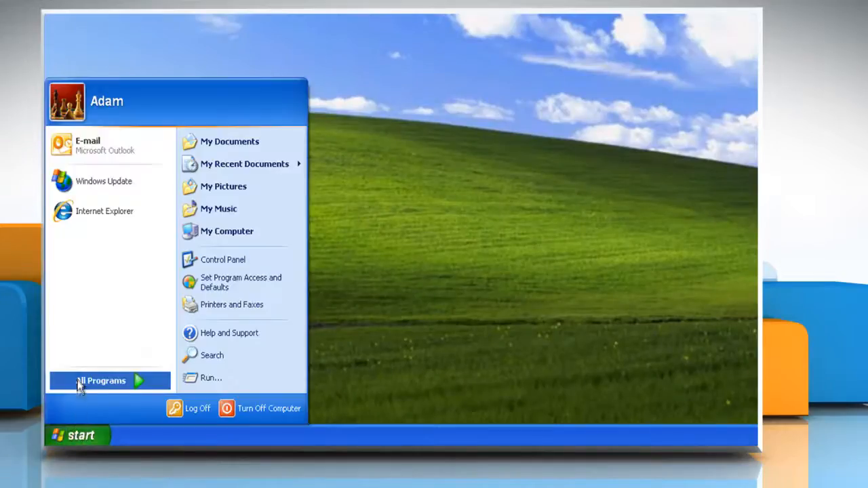
# Open Windows Update from All Programs and start an Express check for updates.
pyautogui.click(100, 381)
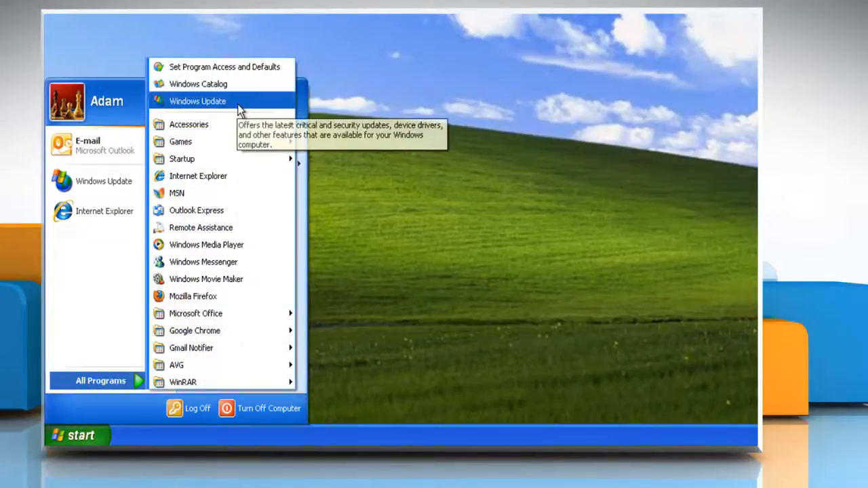
pyautogui.click(197, 101)
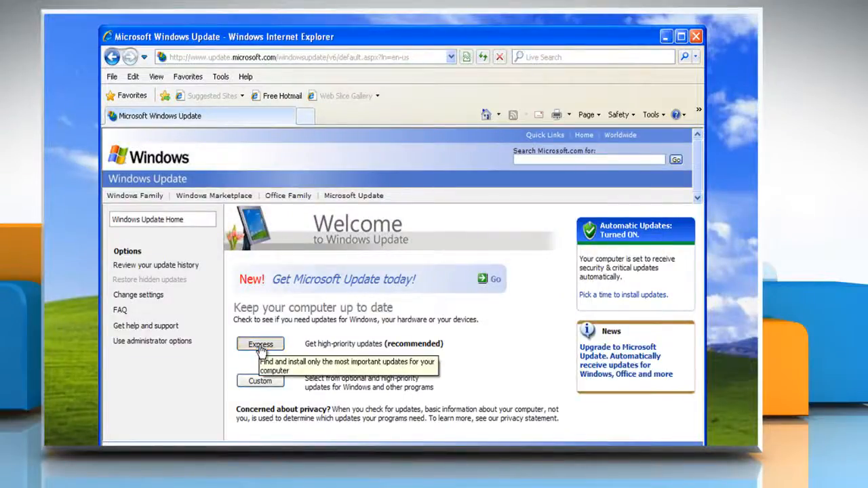
pyautogui.click(260, 344)
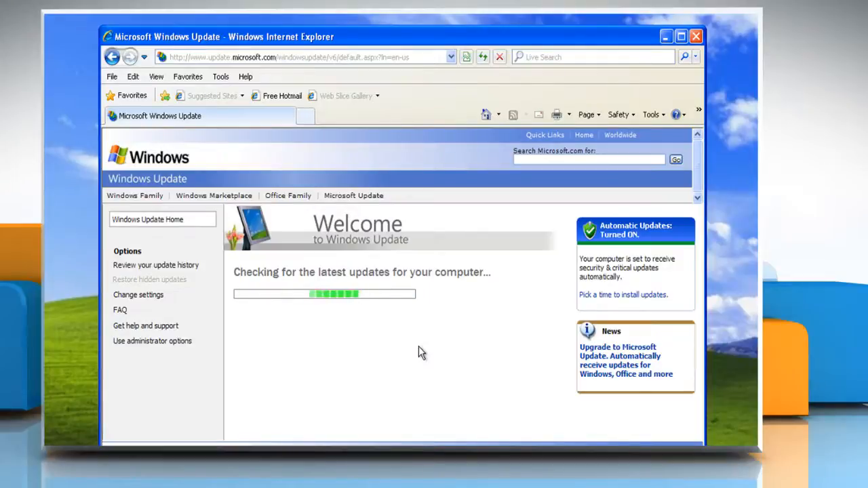